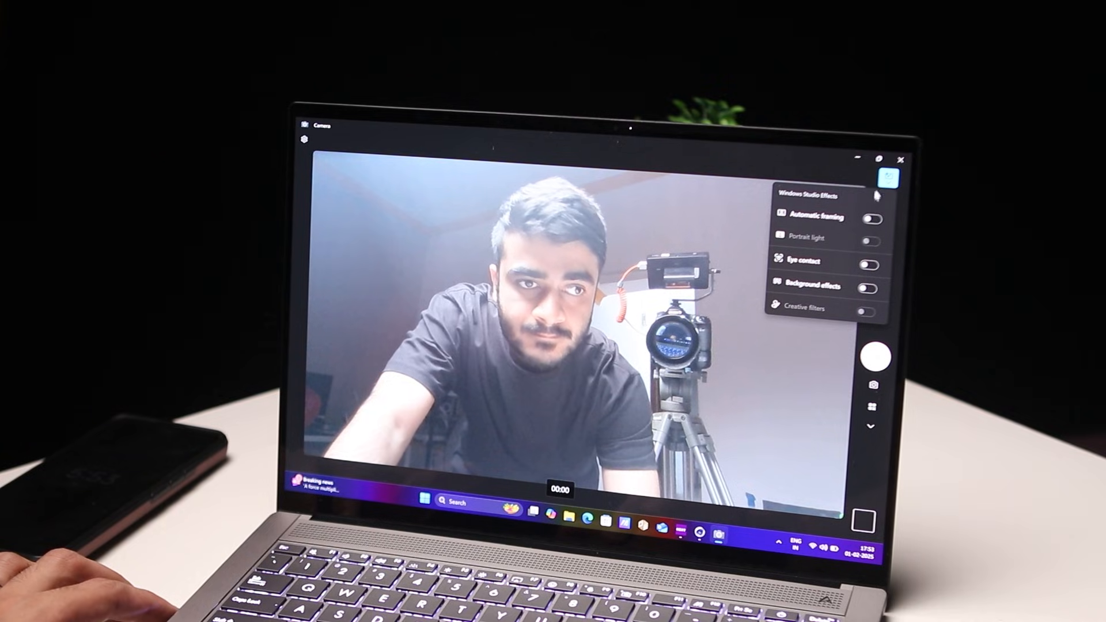
- Switch on the Automatic framing, Eye contact and Background effects toggles in the Studio Effects flyout
{"action": "left_click", "coordinate": [871, 217]}
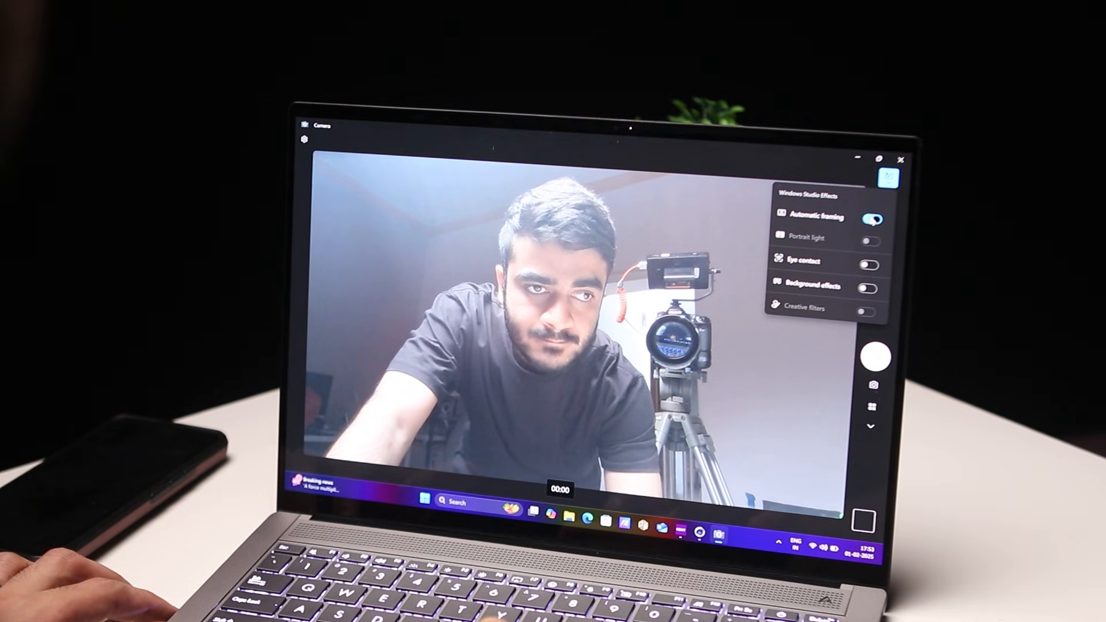
{"action": "left_click", "coordinate": [869, 261]}
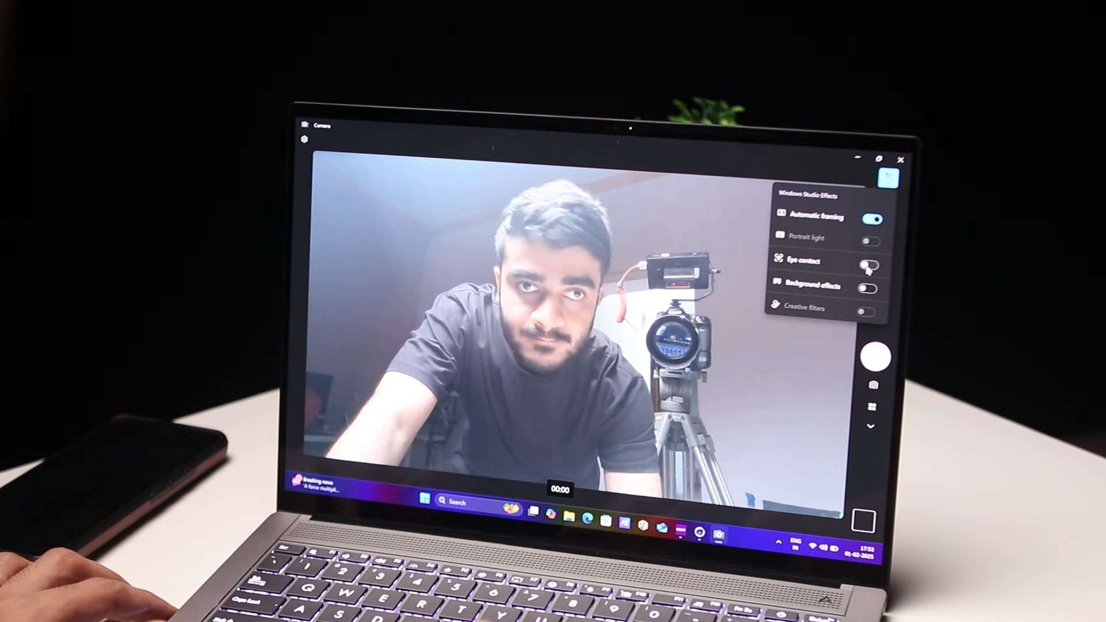
{"action": "left_click", "coordinate": [871, 262]}
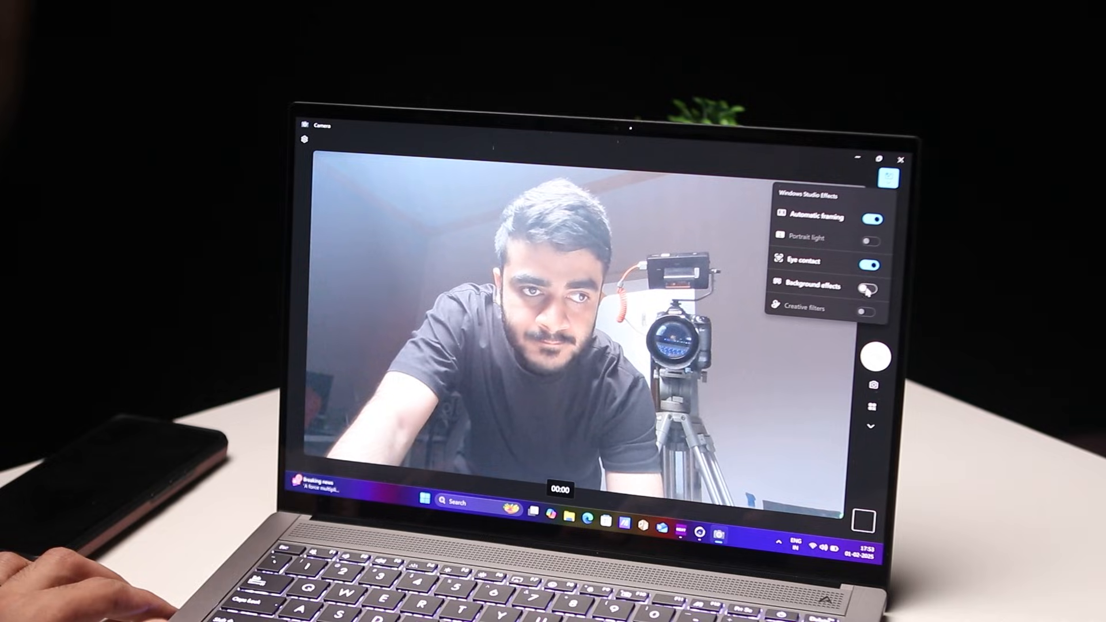